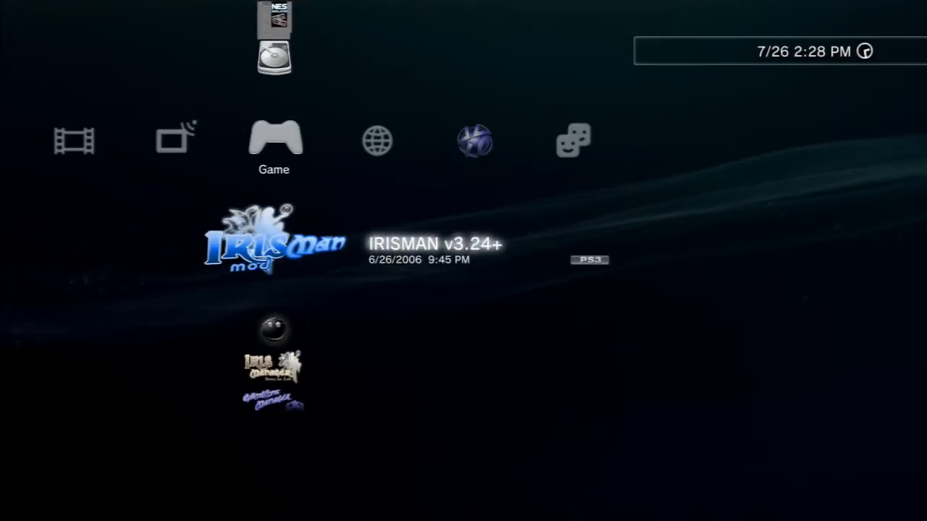
scroll("down", 3)
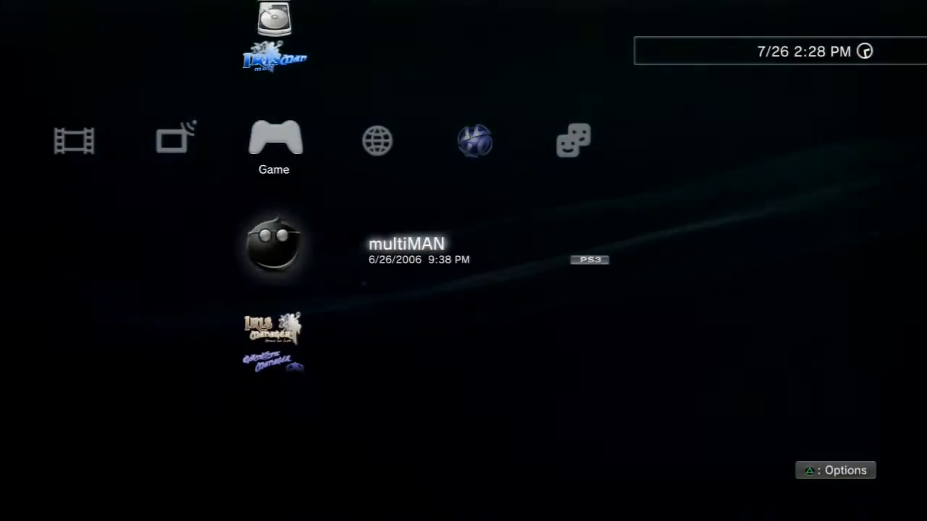